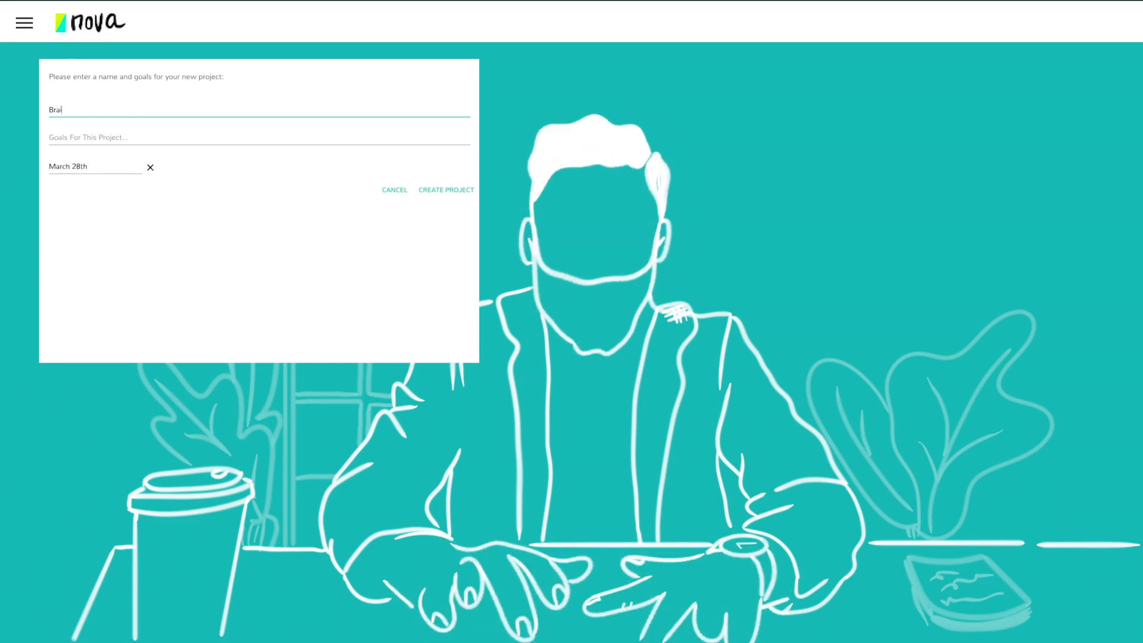
# Enter the project name and details and create the new project.
pyautogui.write('nstorm')
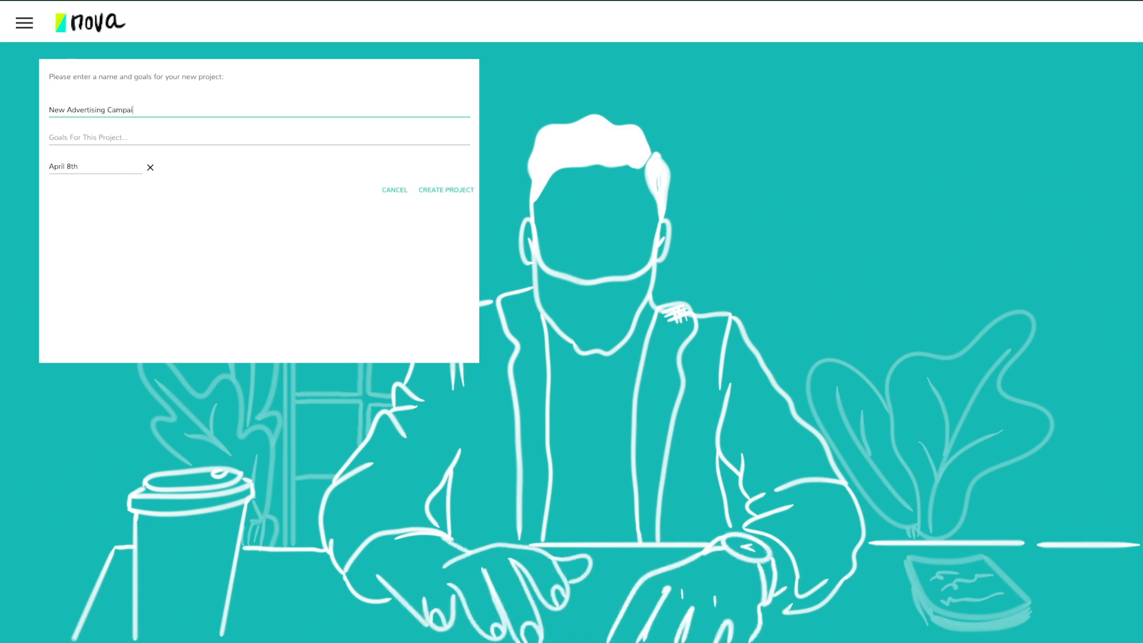
pyautogui.write('Brand Develop')
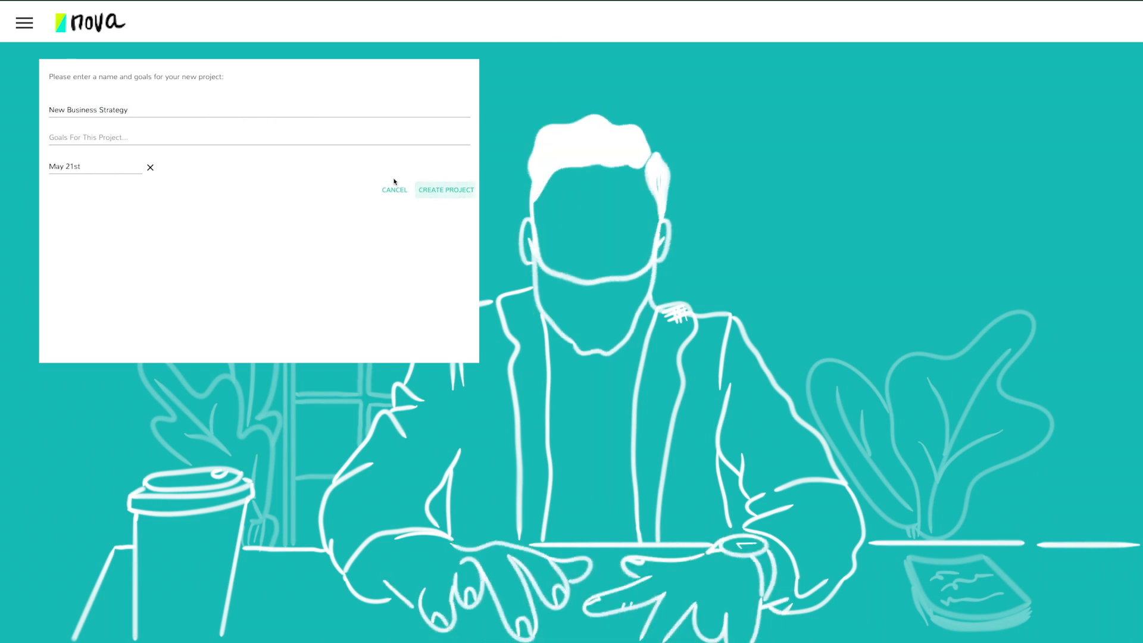
pyautogui.click(446, 189)
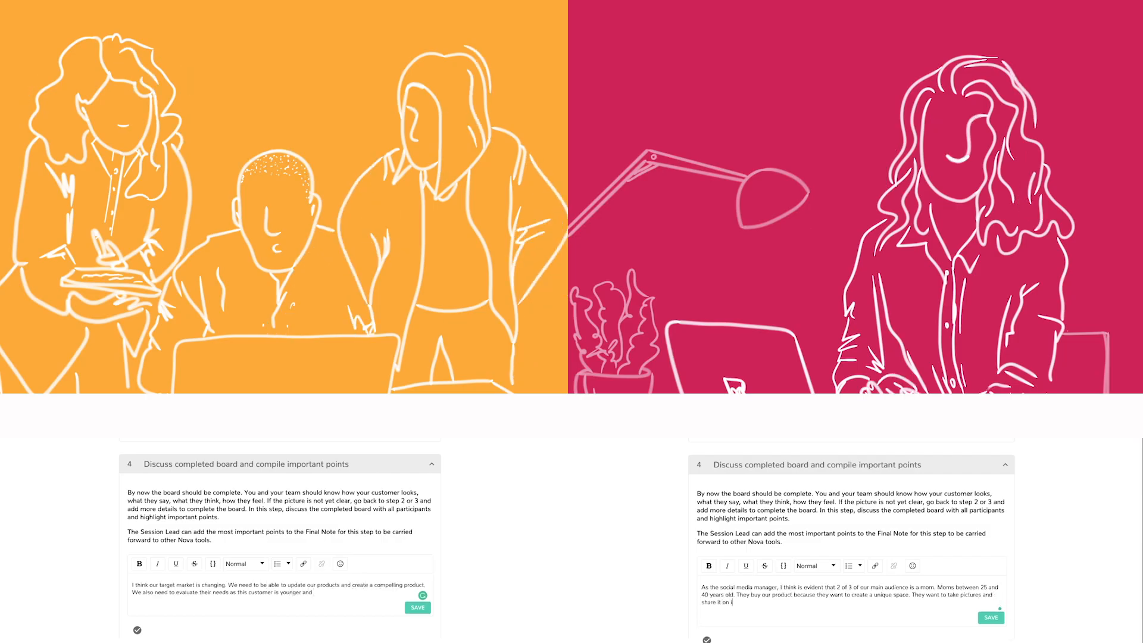
# Finish the step's final note with the team's key points and save it.
pyautogui.click(912, 565)
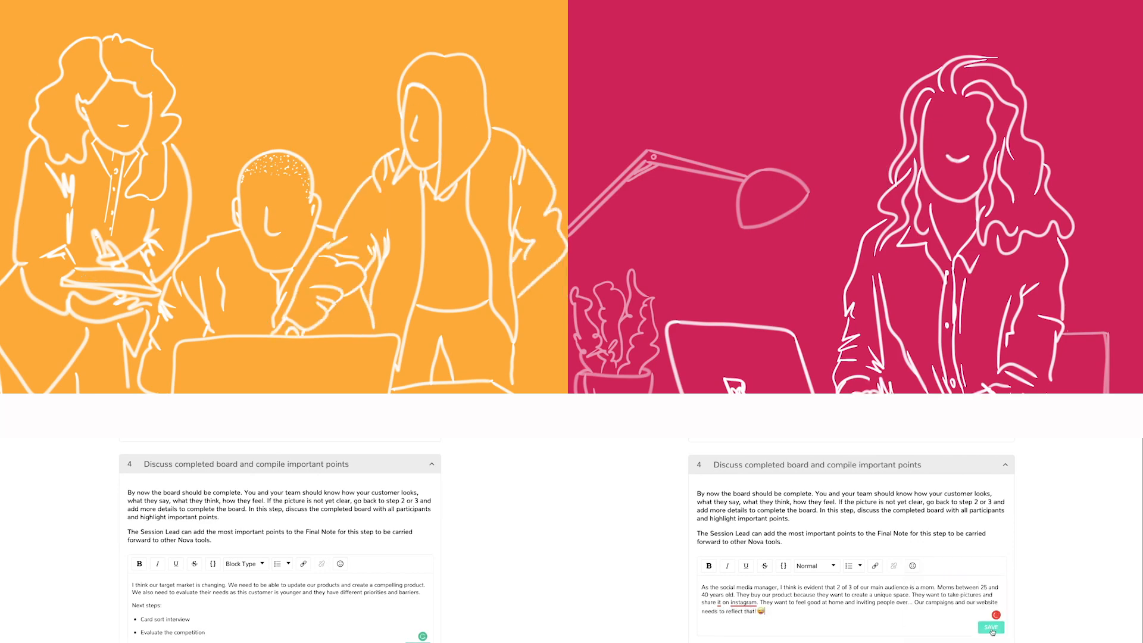
pyautogui.click(990, 627)
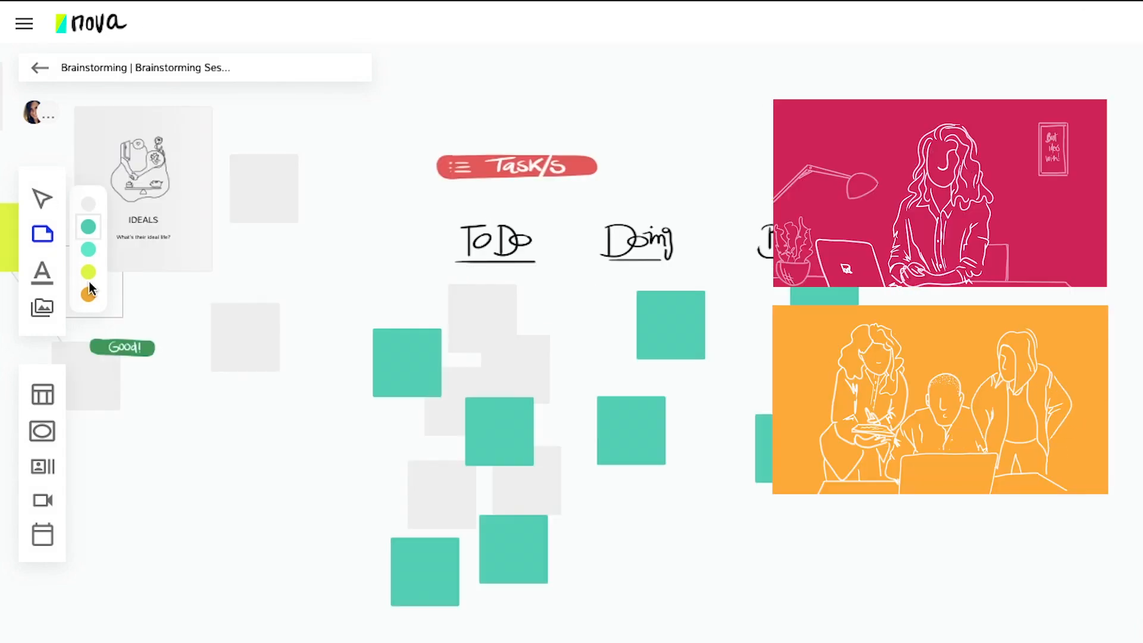
# Choose orange from the palette for the new sticky notes.
pyautogui.click(42, 431)
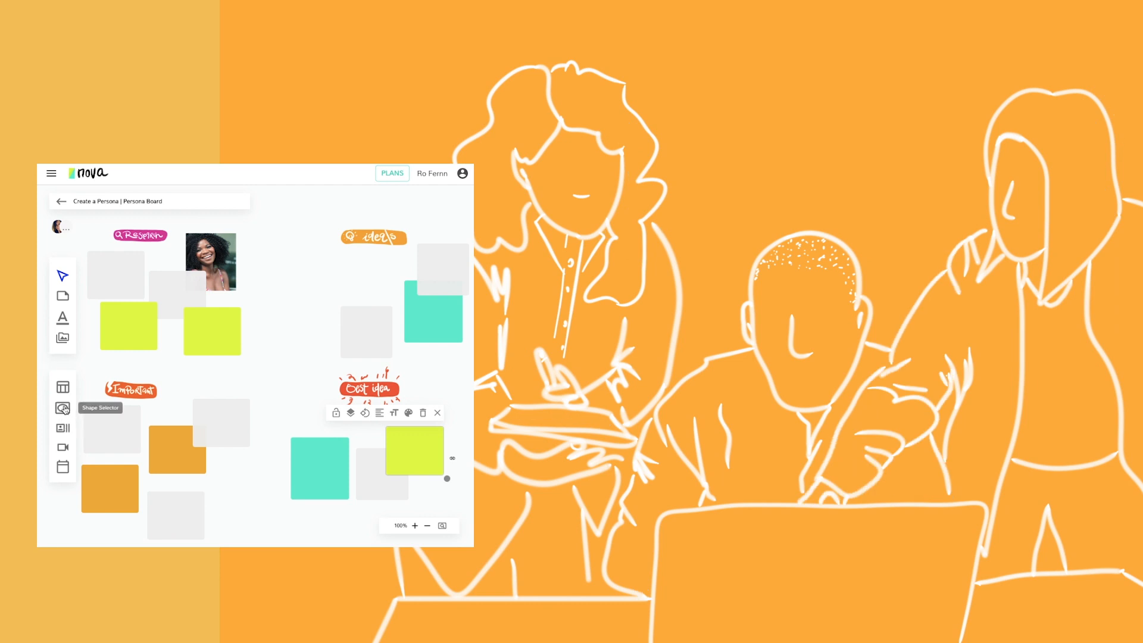
# Pick the 'I like it' thumbs-up sticker from the shape collection for the teal note.
pyautogui.click(62, 407)
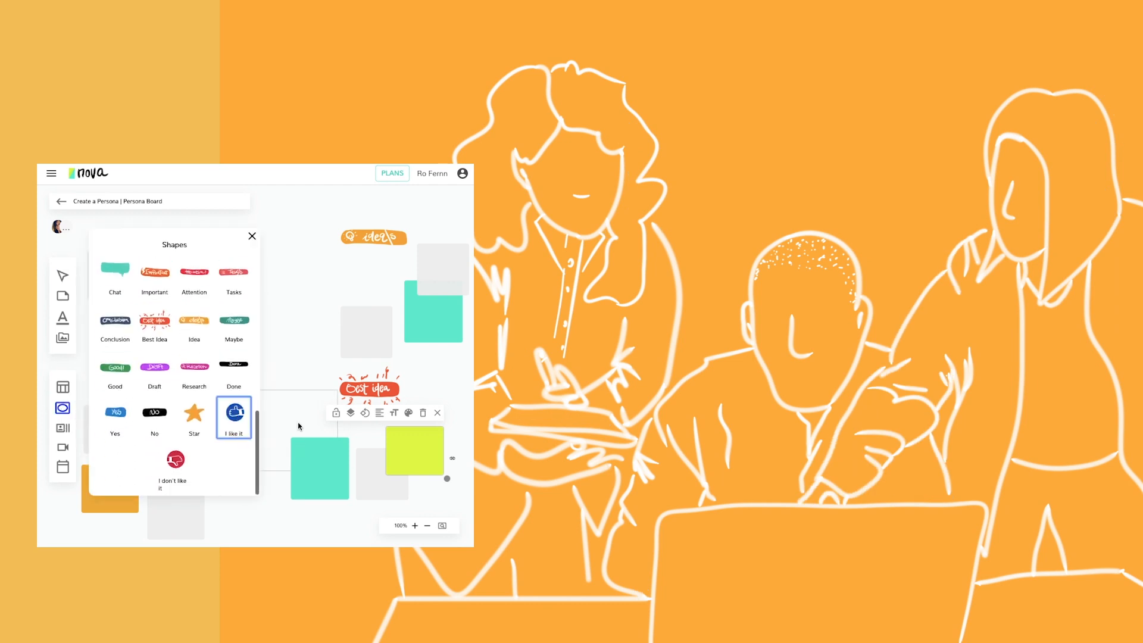
pyautogui.click(253, 236)
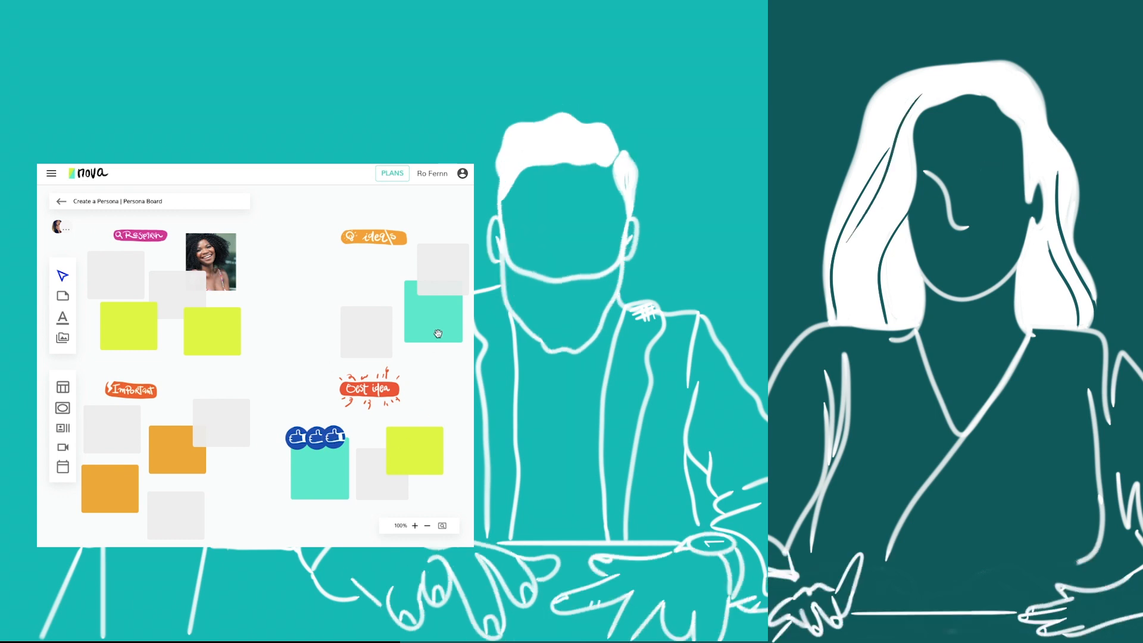
pyautogui.scroll(3)
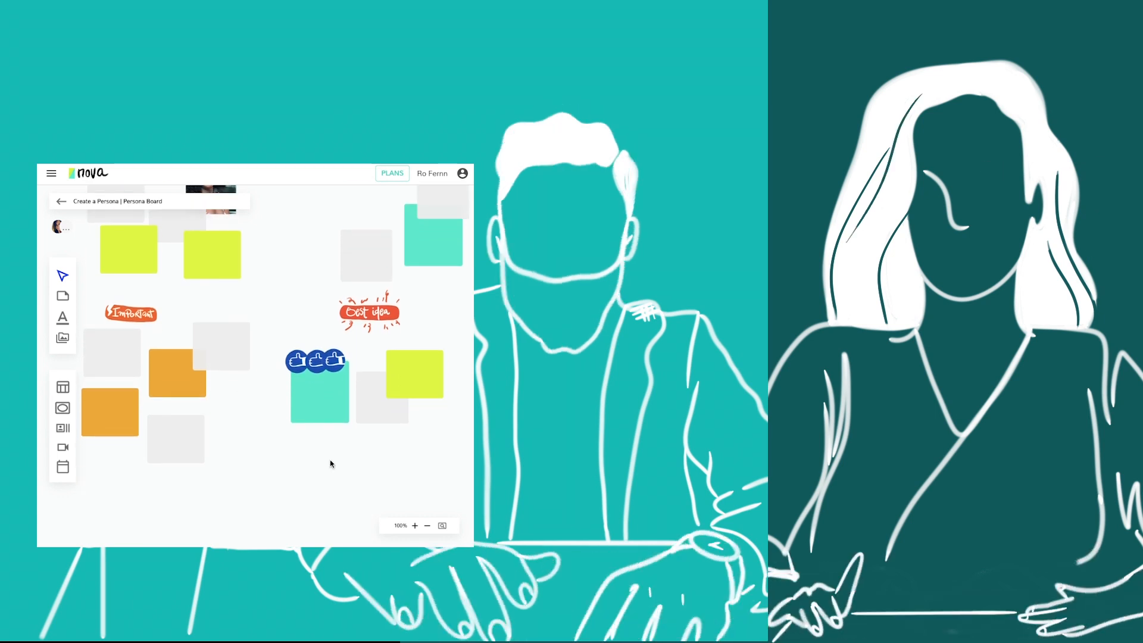